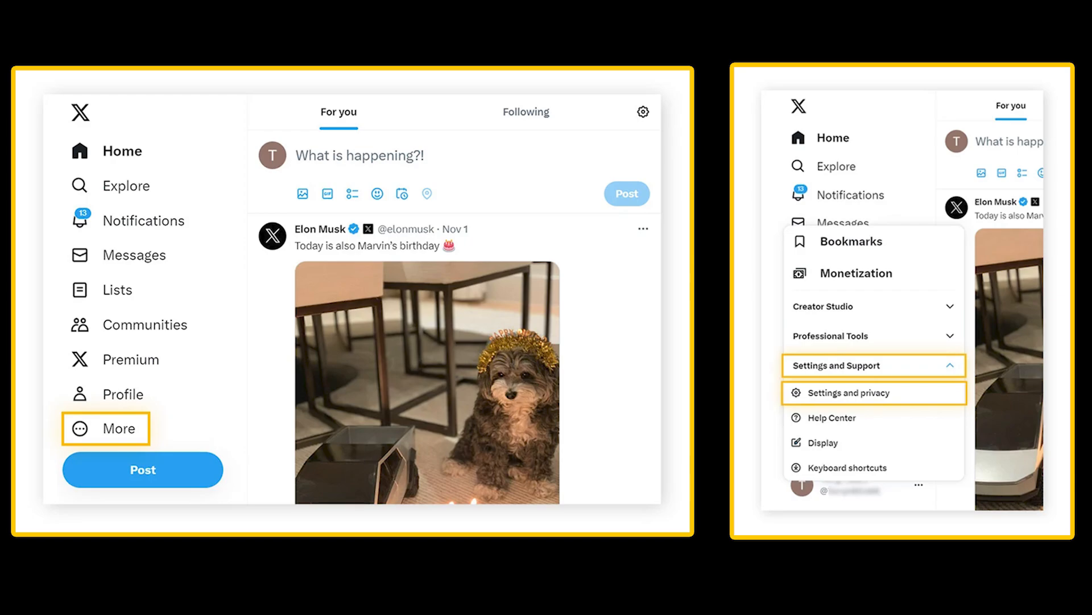
Open Settings and privacy, start Deactivate account, and submit the password confirmation.
left_click(849, 393)
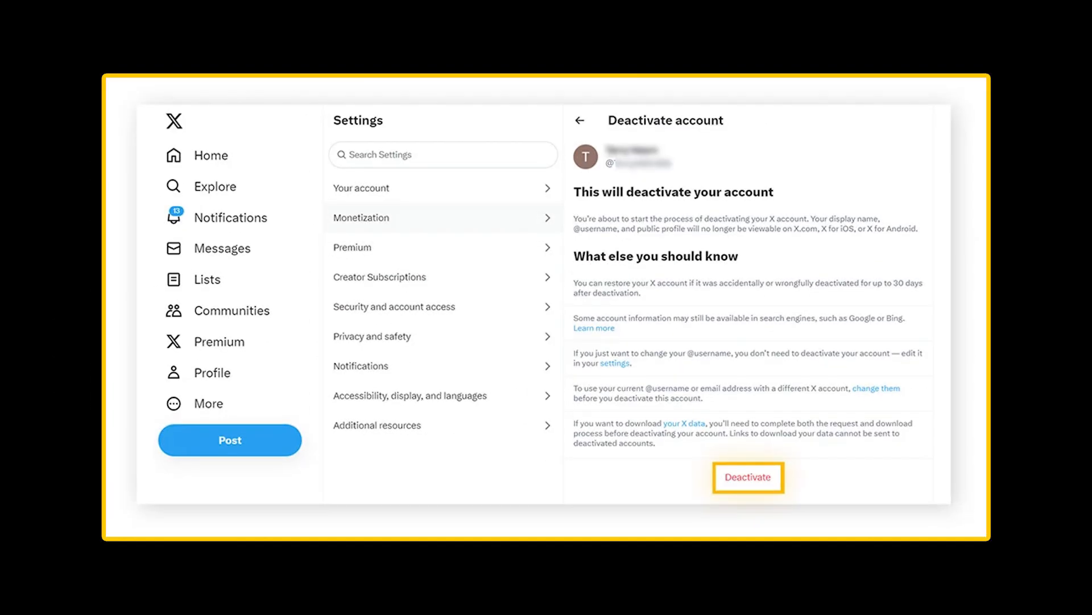
left_click(747, 478)
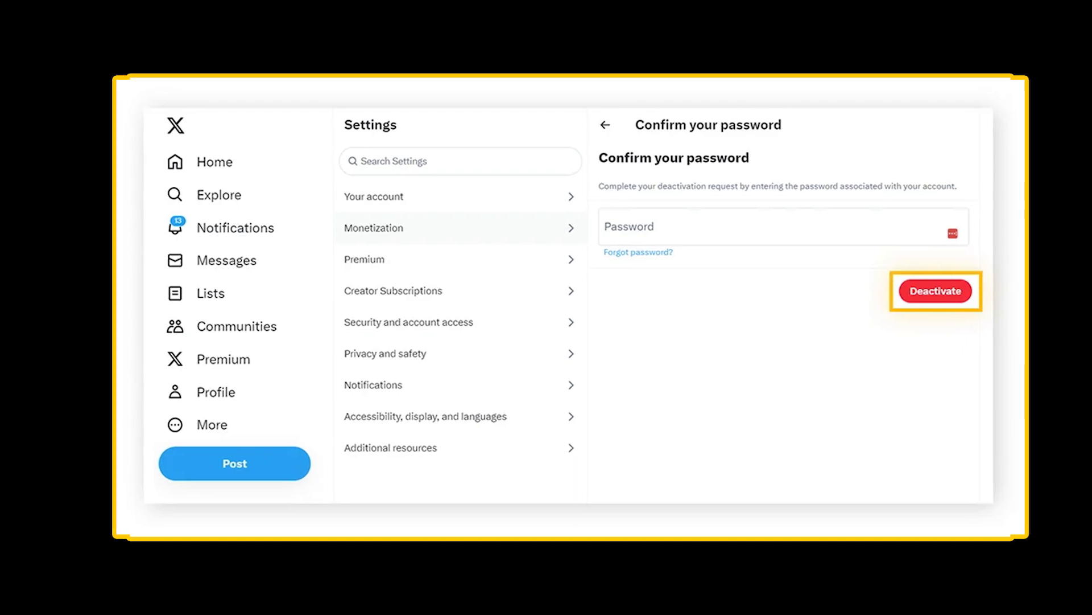
left_click(935, 291)
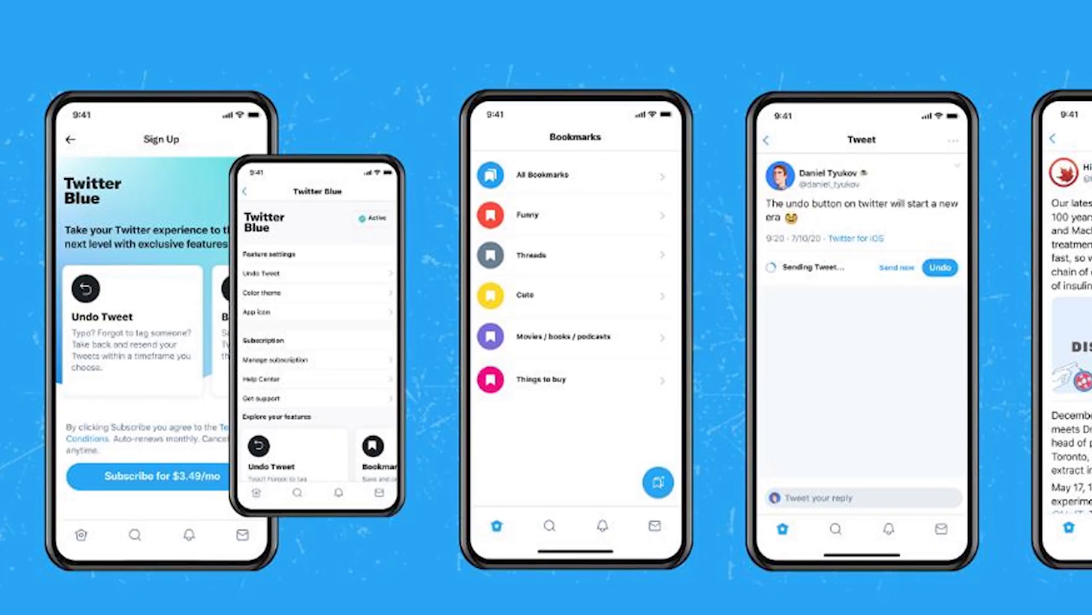